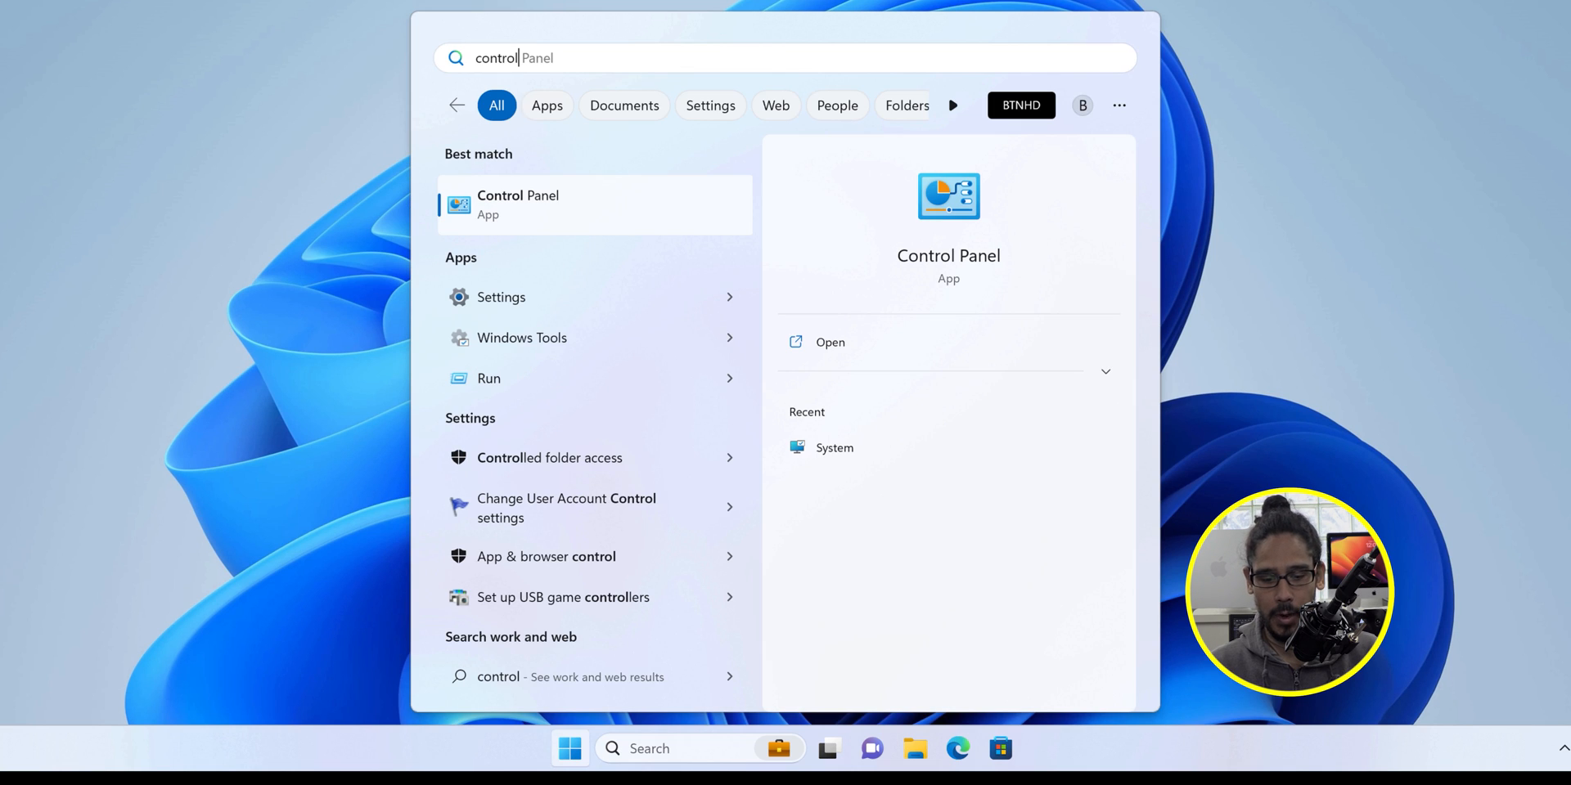
Return from Windows search to the PDQ Connect Devices page listing WIN11BTNHD online.
click(518, 205)
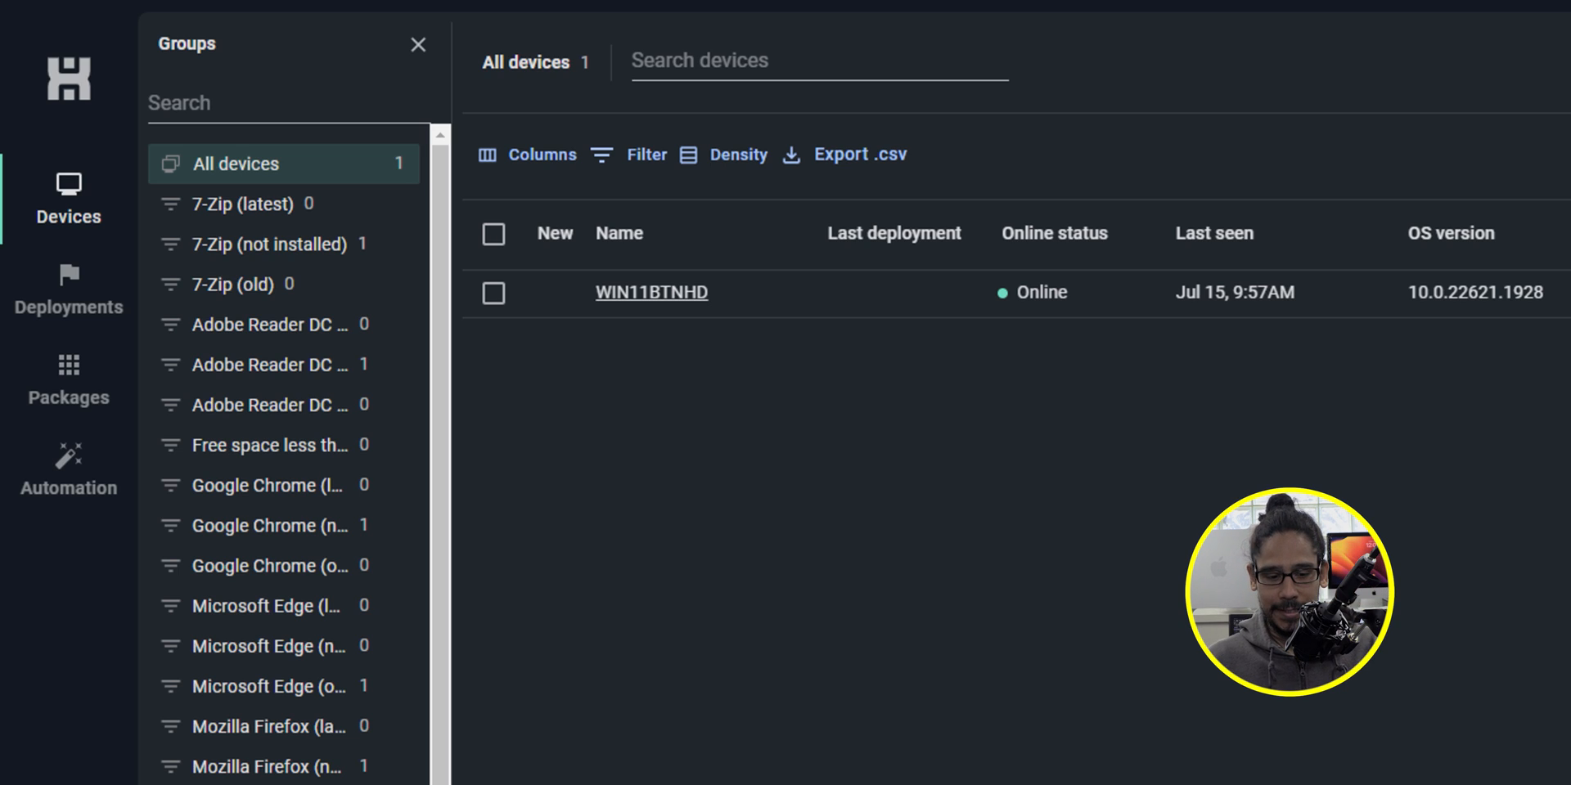
Check device WIN11BTNHD in the All devices list as the deployment target.
click(492, 293)
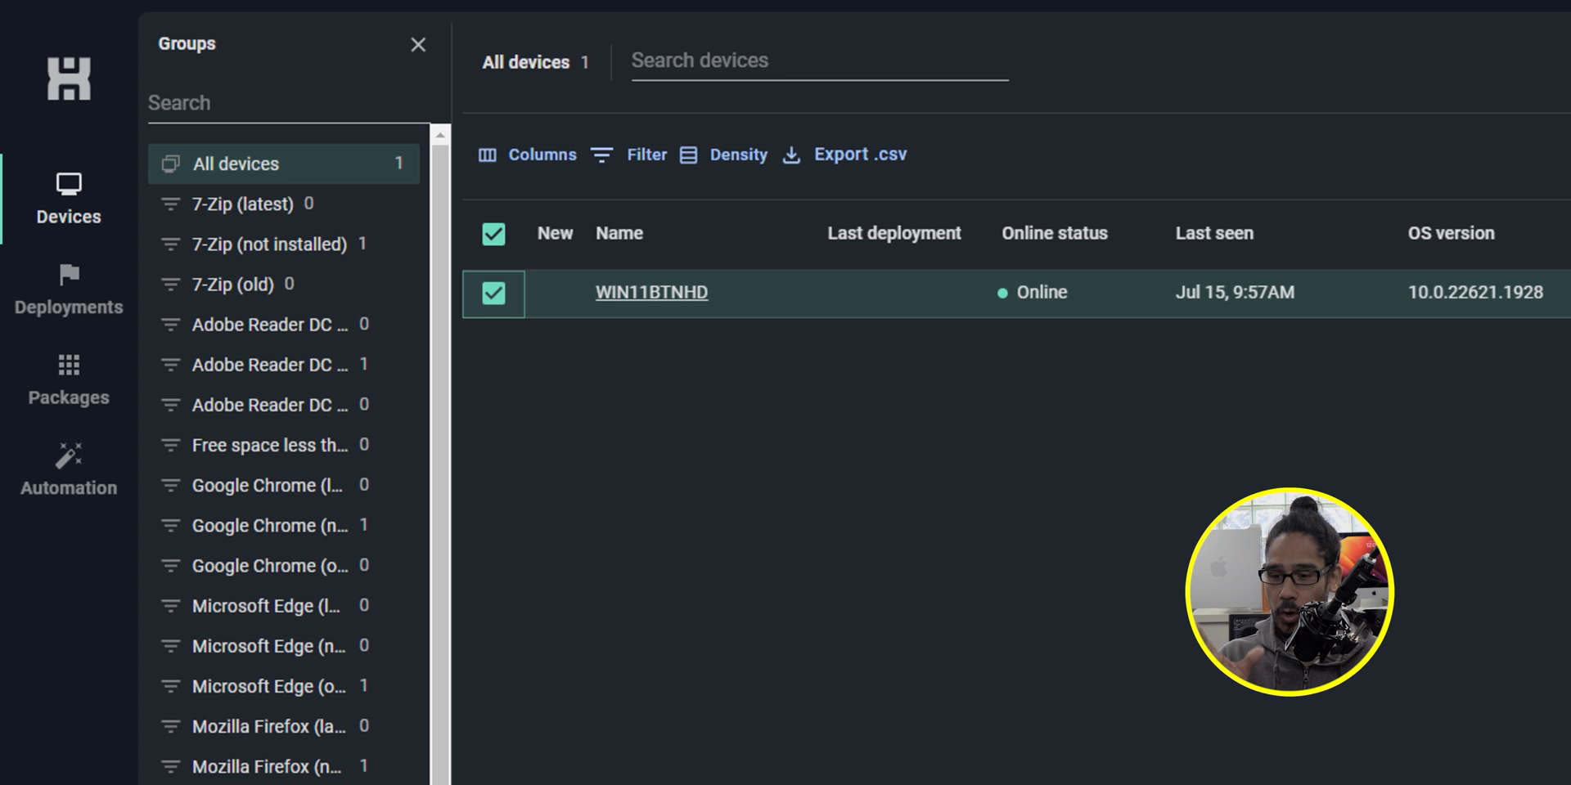
click(651, 291)
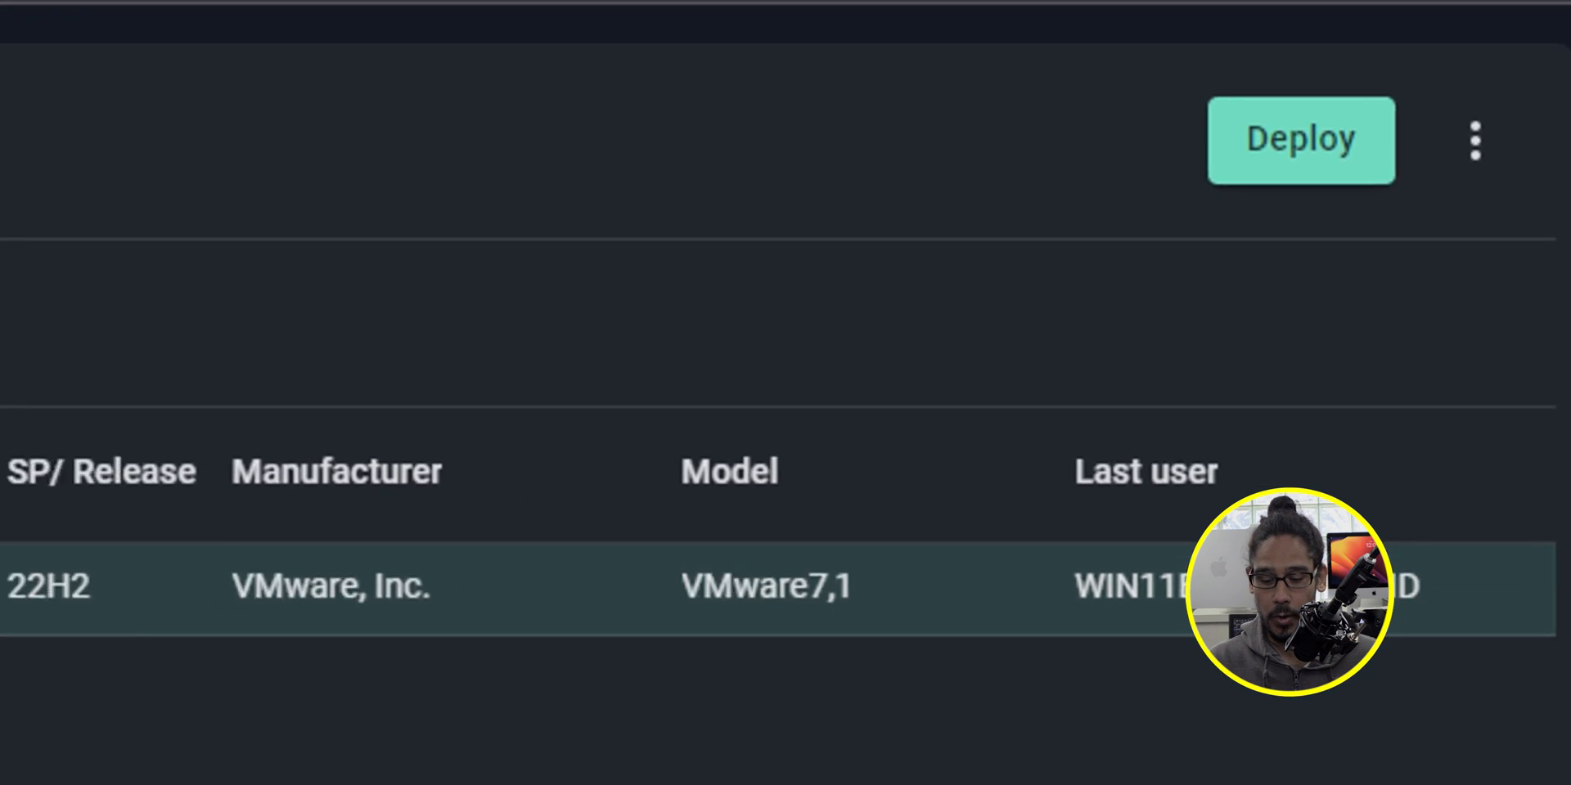
Start a deployment to WIN11BTNHD with the Google Chrome Enterprise package, searching 'google', and view its versions.
click(1301, 139)
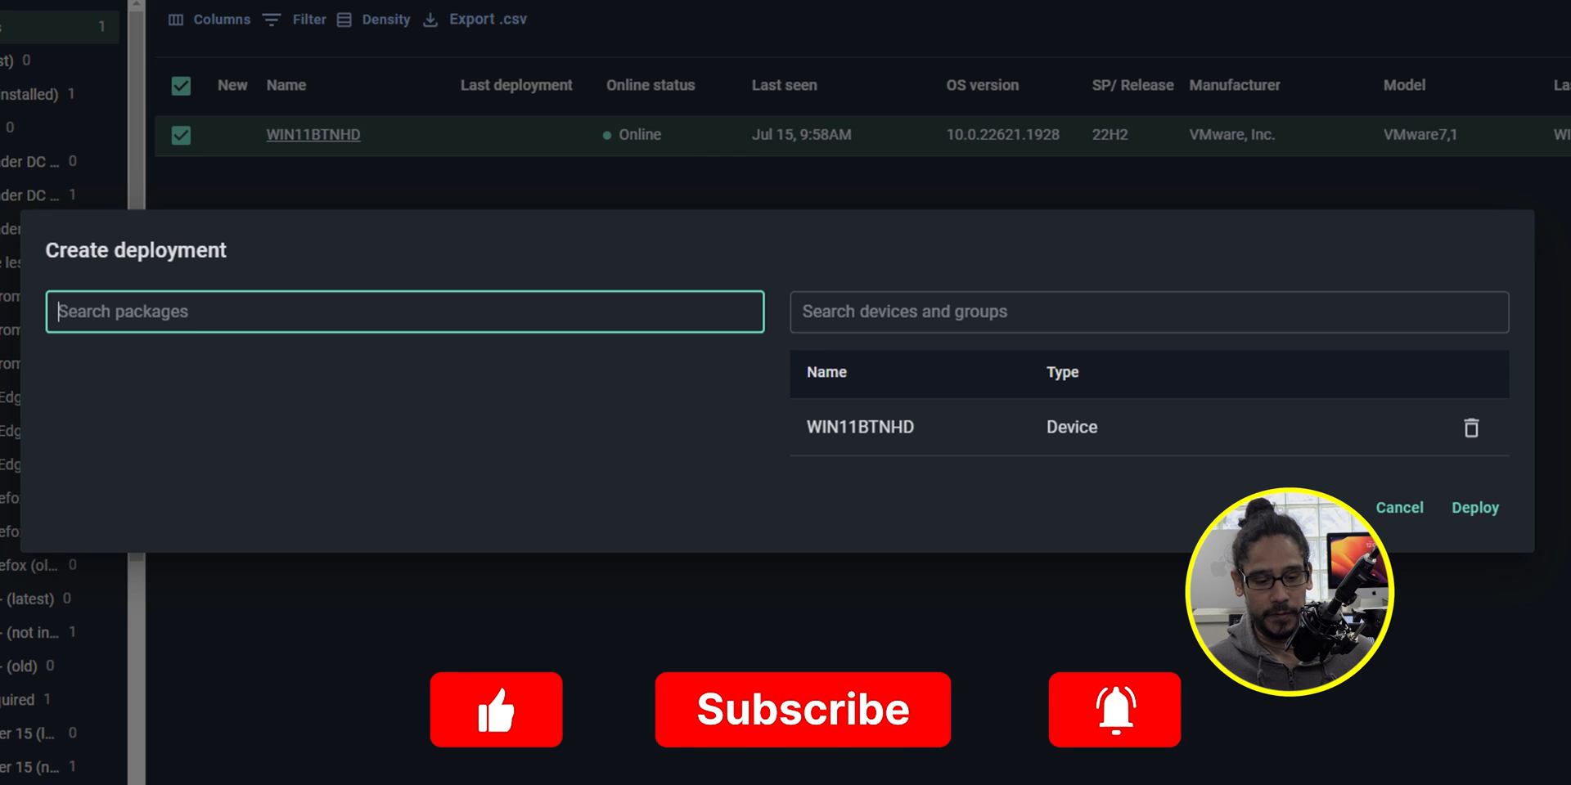
text(google)
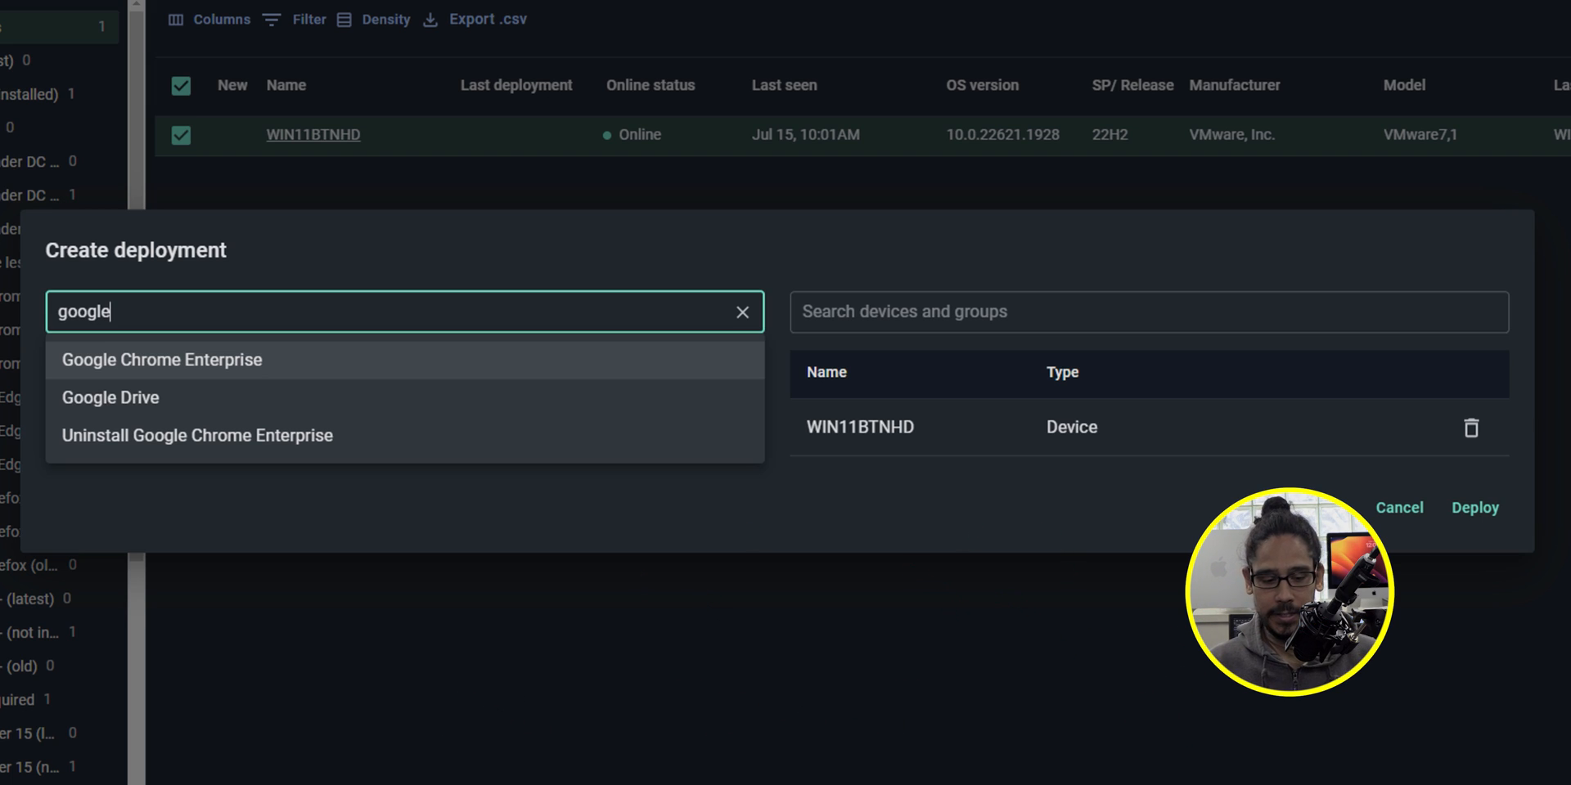
click(162, 360)
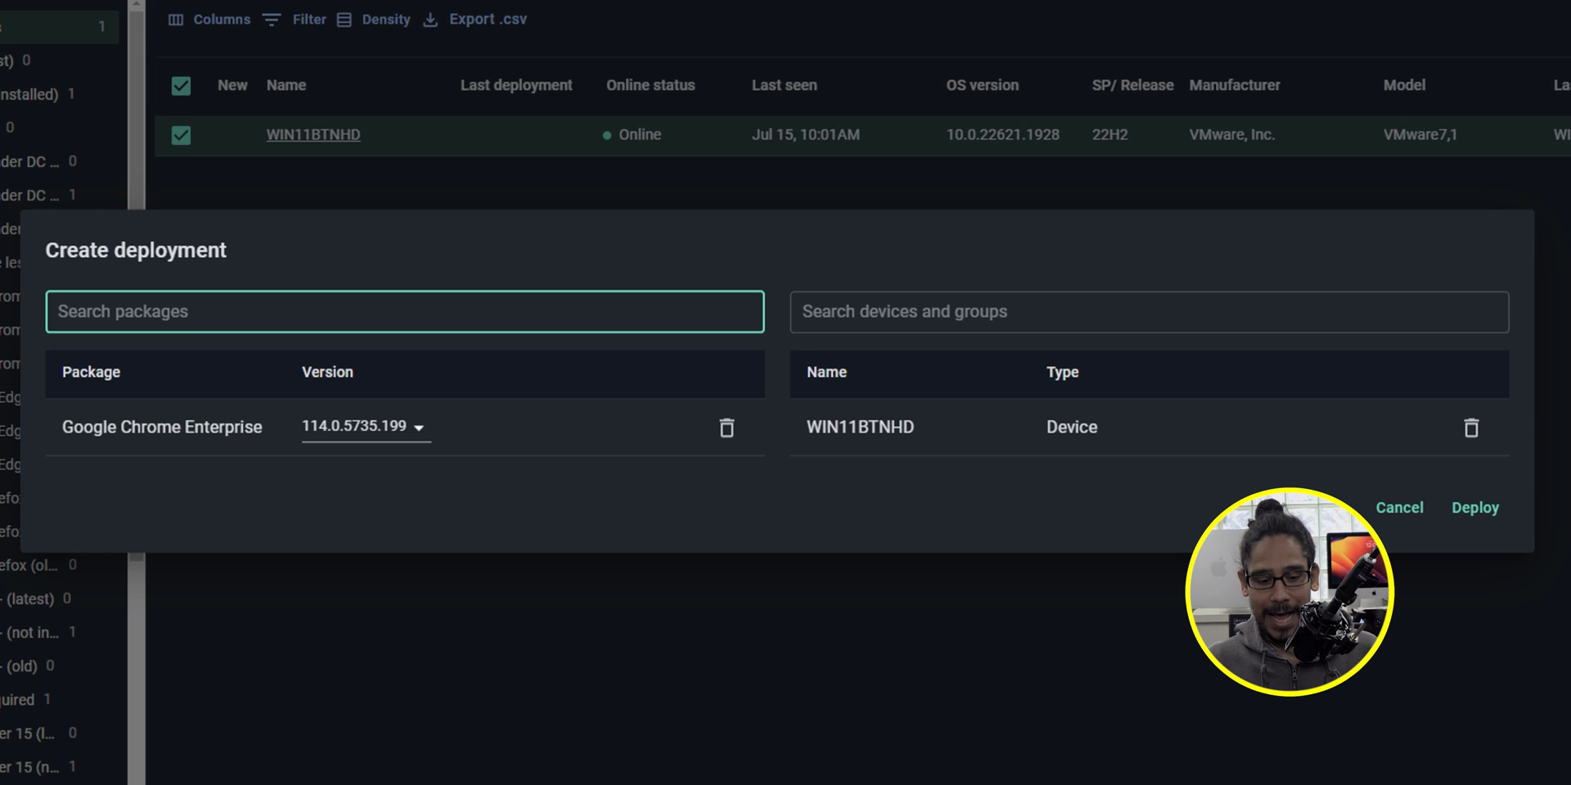
click(363, 425)
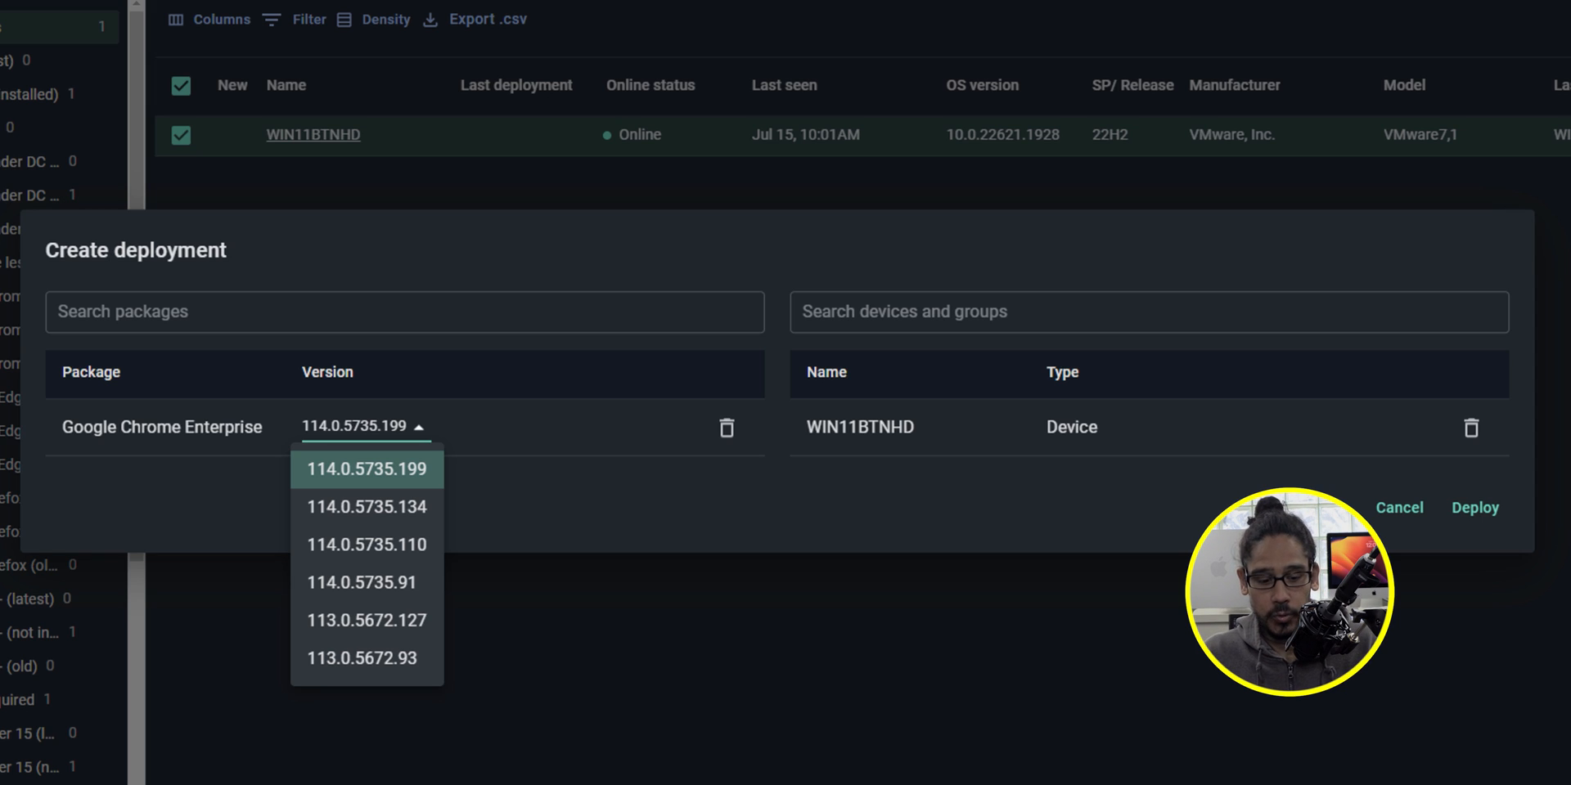
Launch the Chrome Enterprise 114.0.5735.199 deployment to WIN11BTNHD.
click(365, 469)
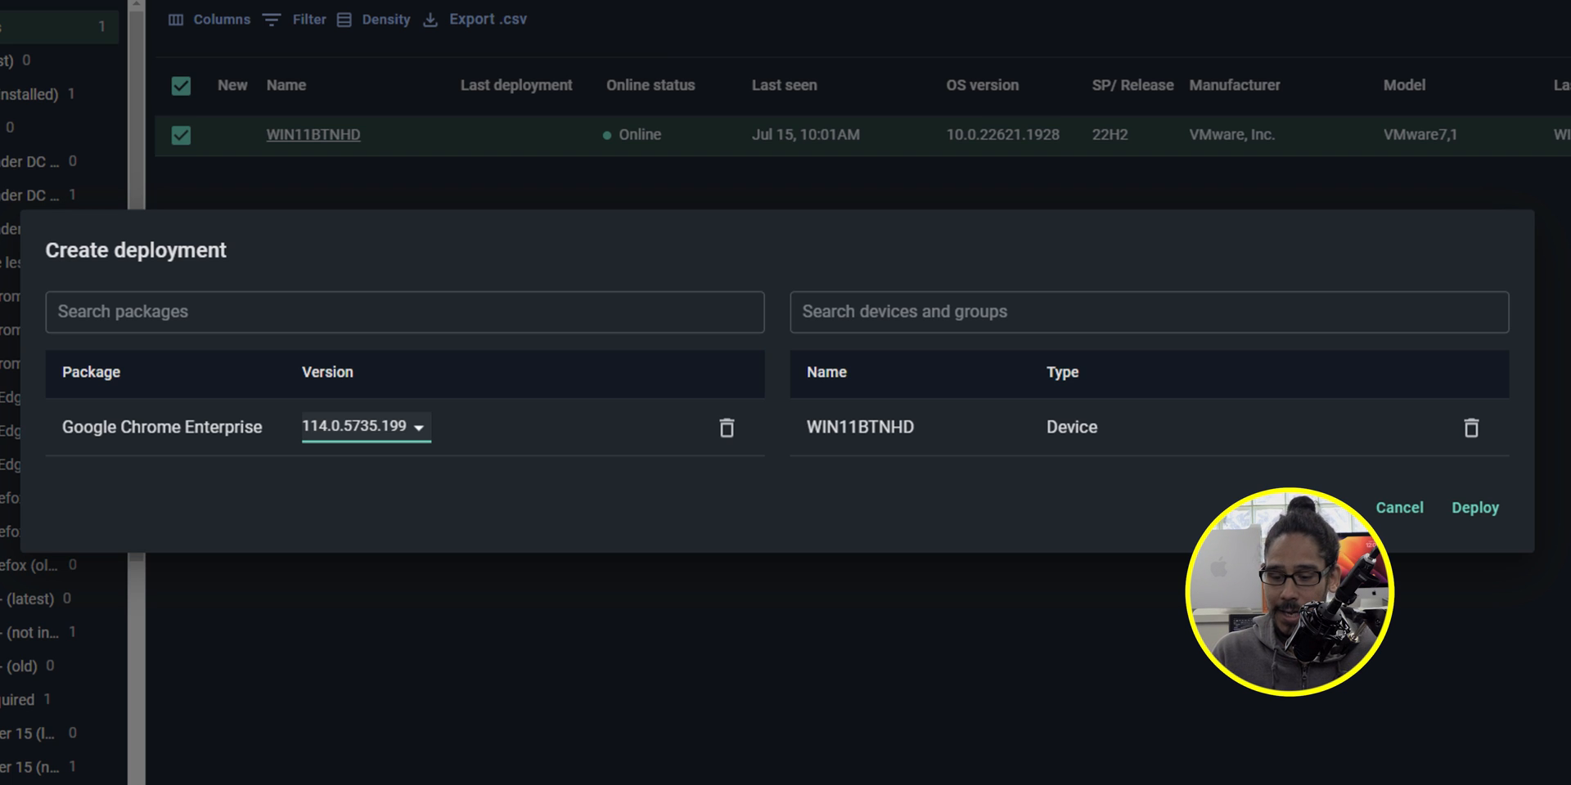
click(1474, 507)
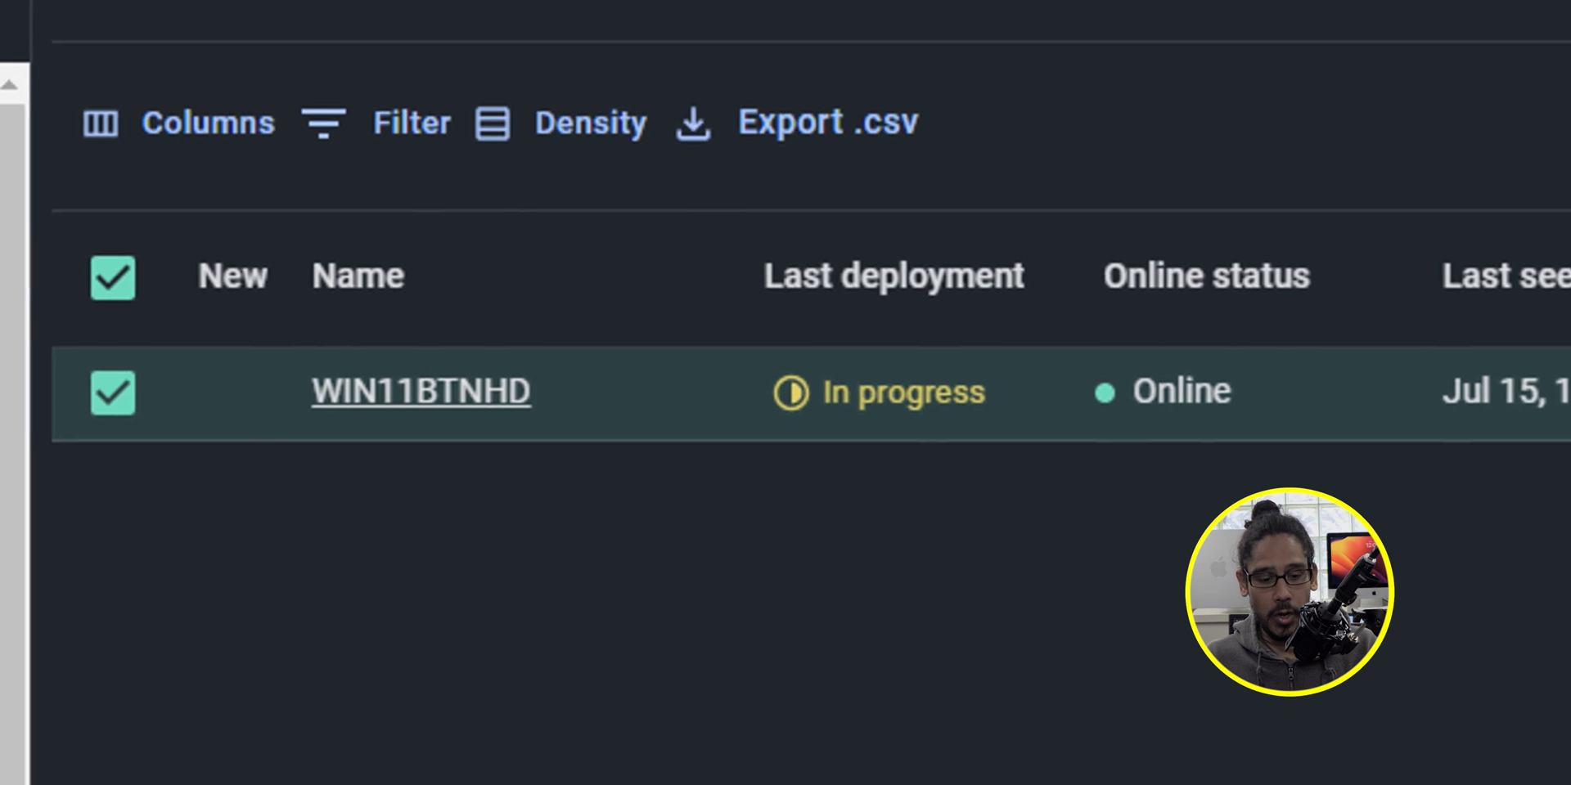
View the Overview details page of device WIN11BTNHD.
click(421, 391)
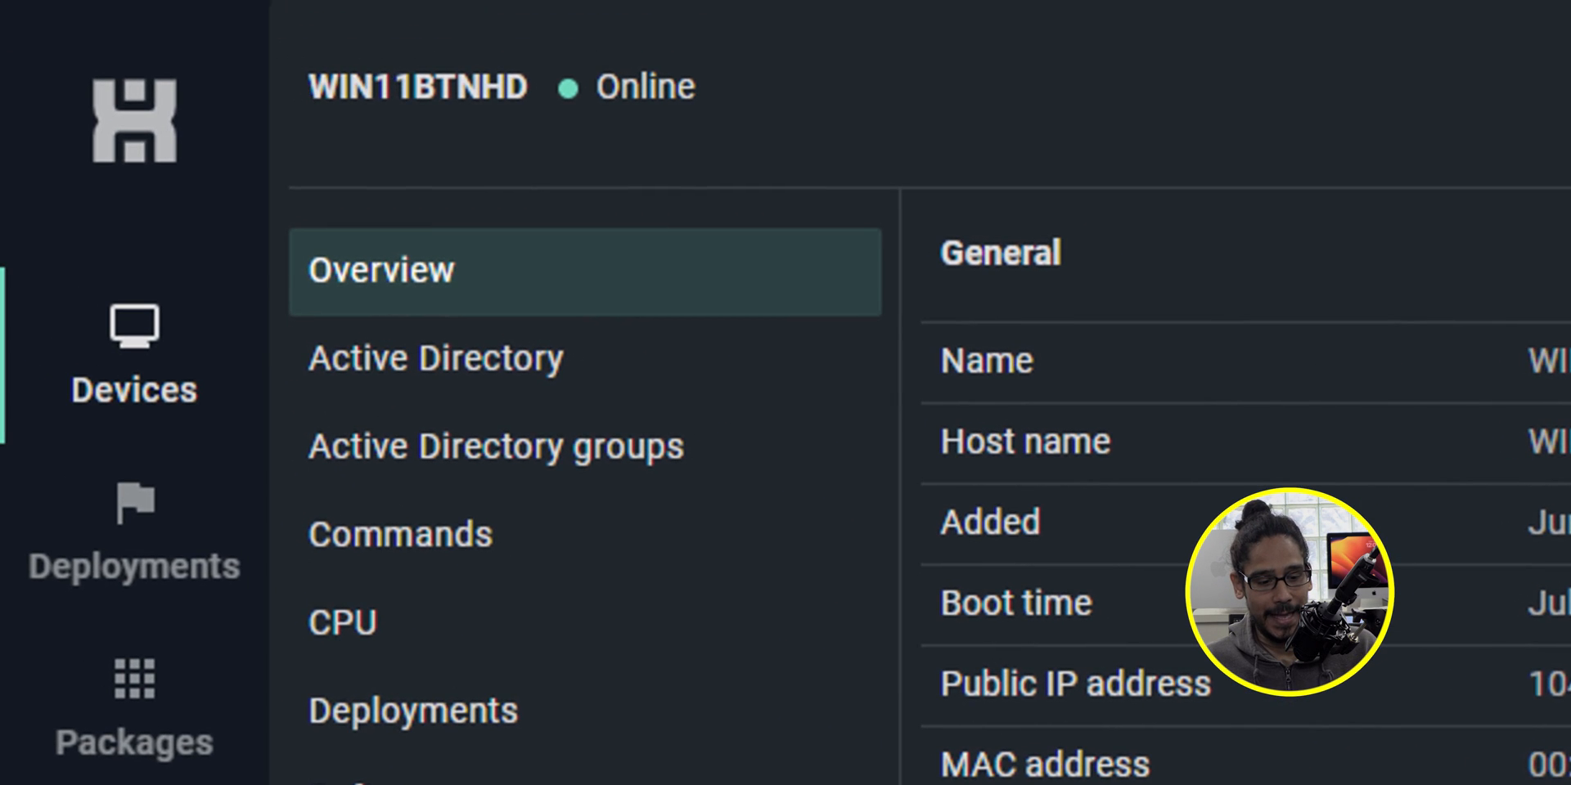